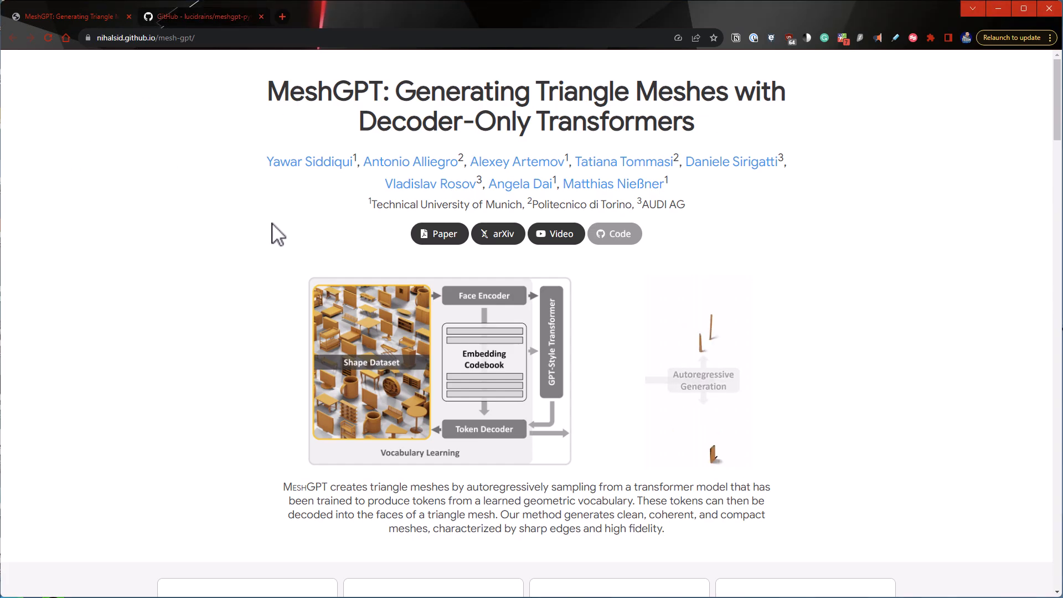
scroll(down, 3)
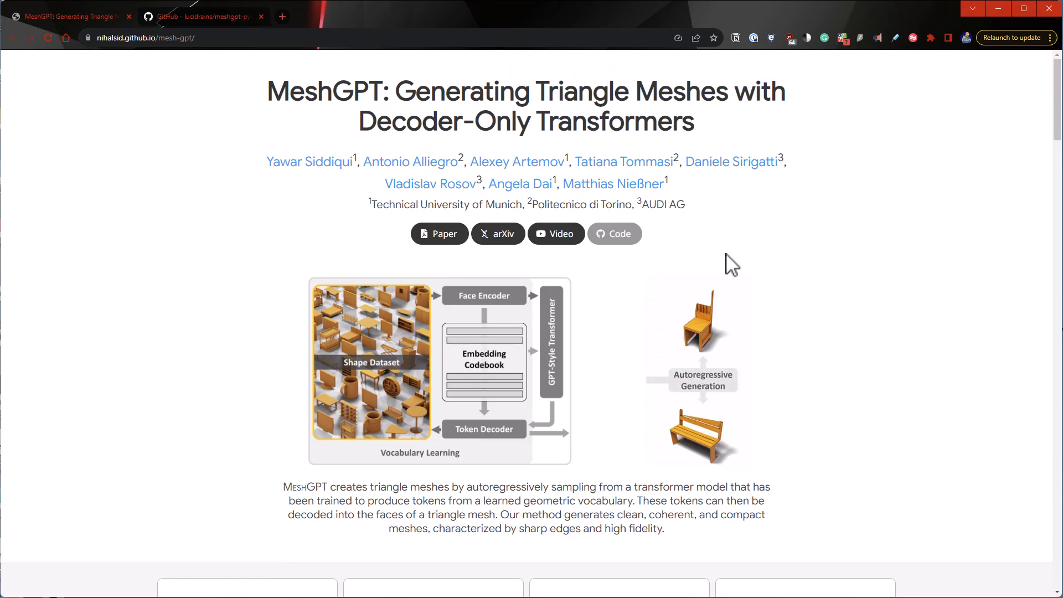
mouse_move(793, 309)
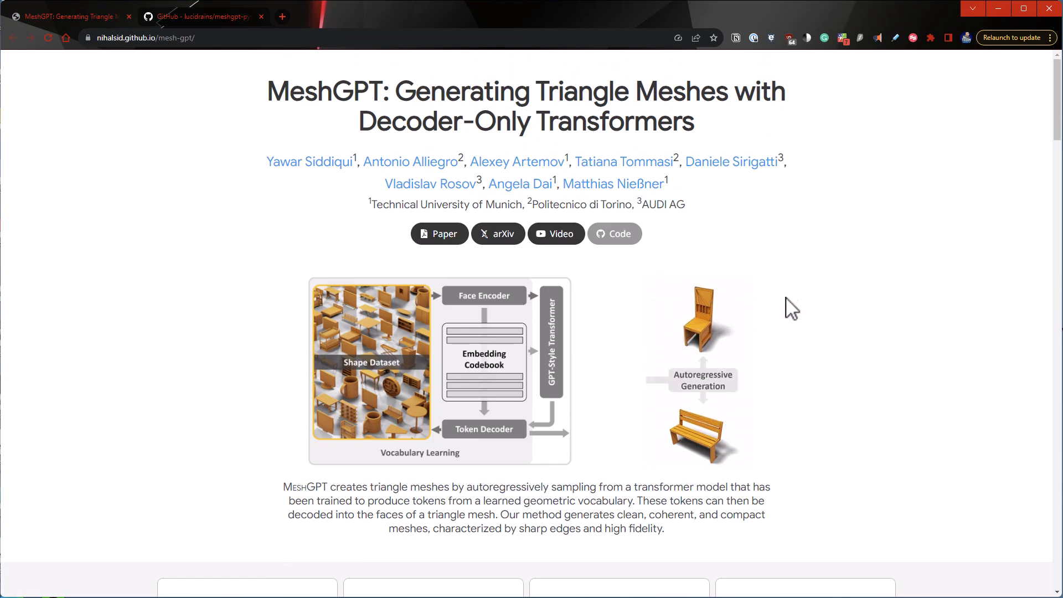
mouse_move(803, 273)
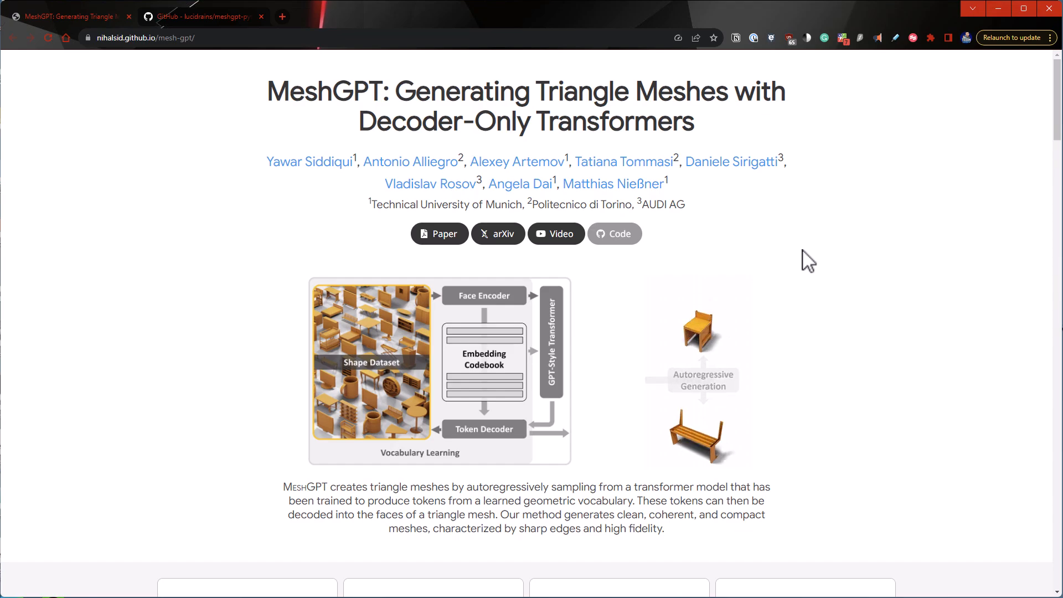
scroll(down, 3)
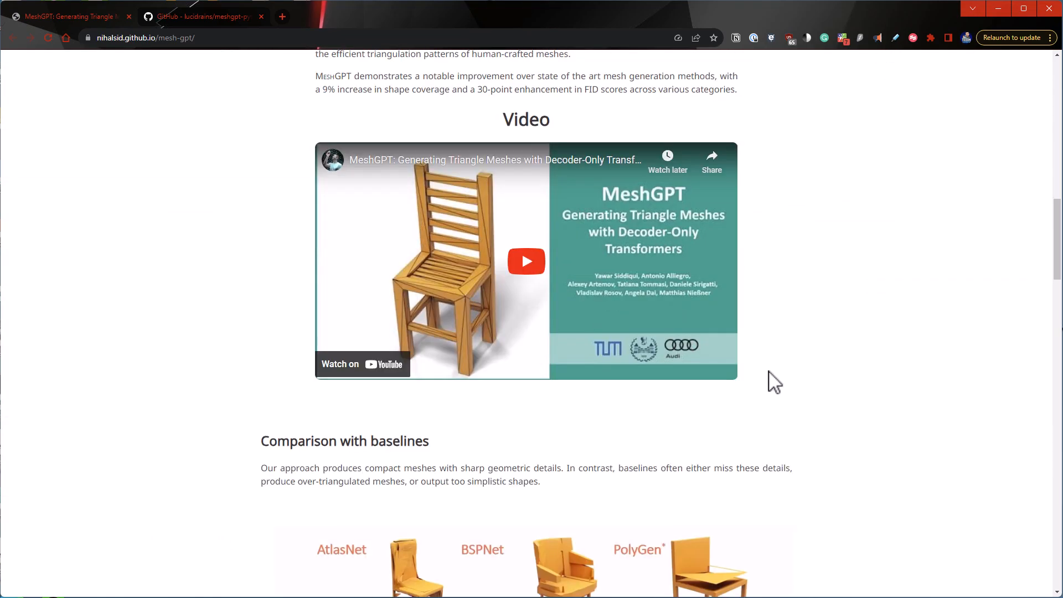
scroll(down, 3)
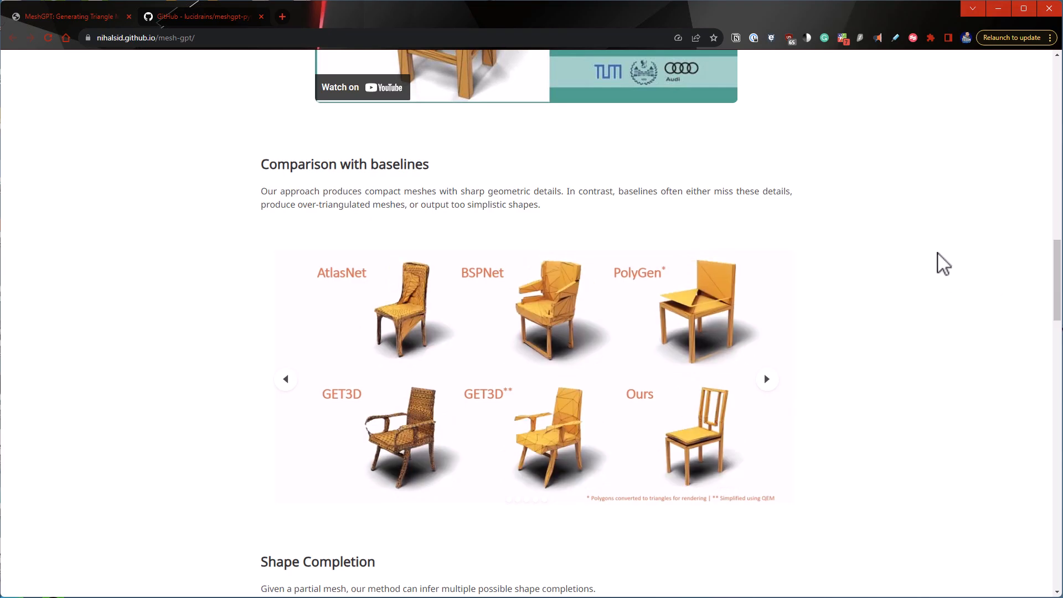
scroll(down, 3)
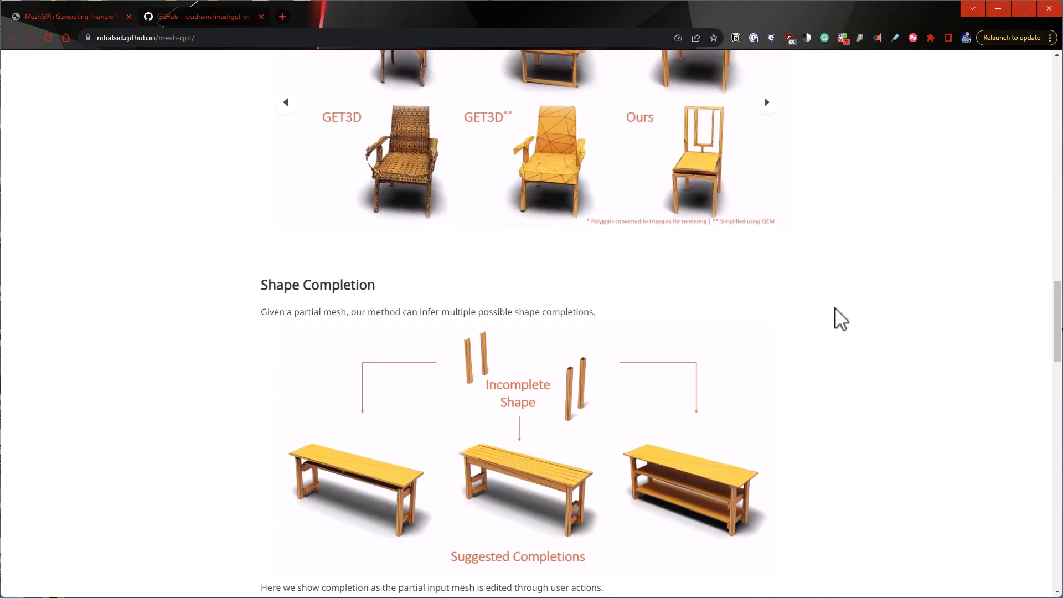
scroll(down, 3)
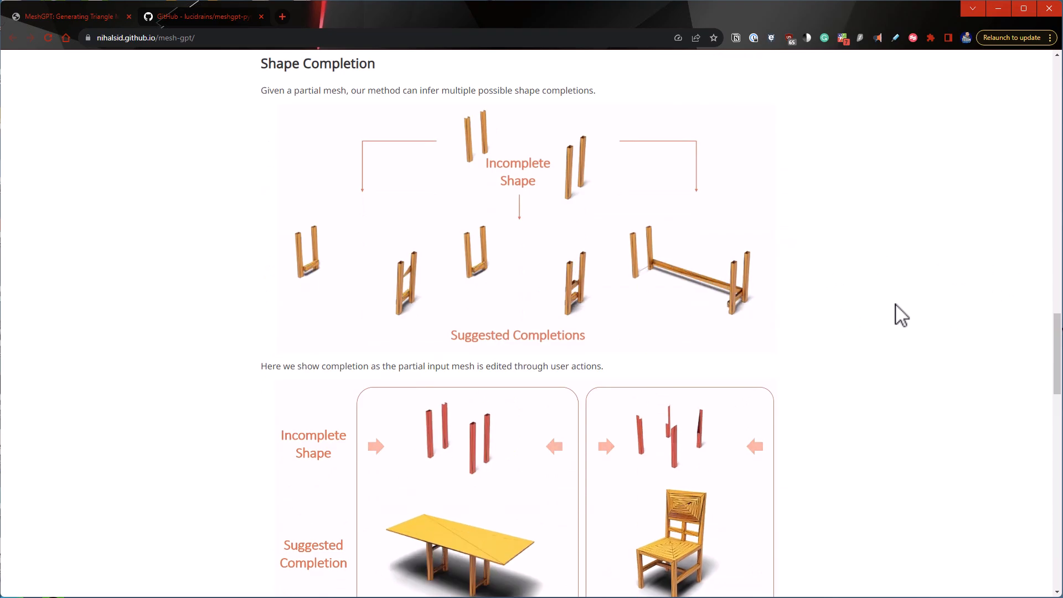
scroll(down, 3)
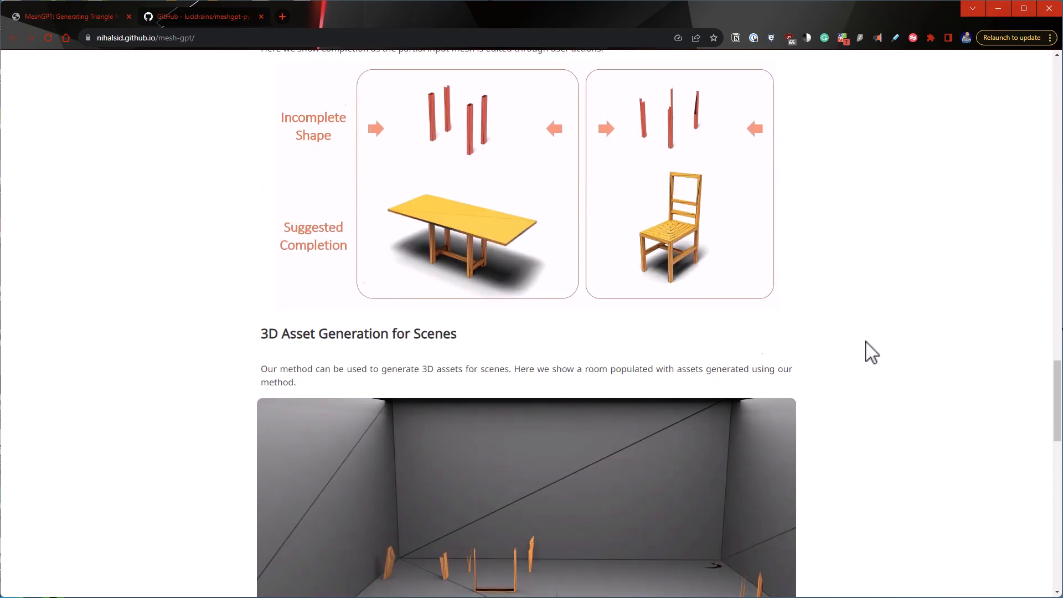
scroll(down, 3)
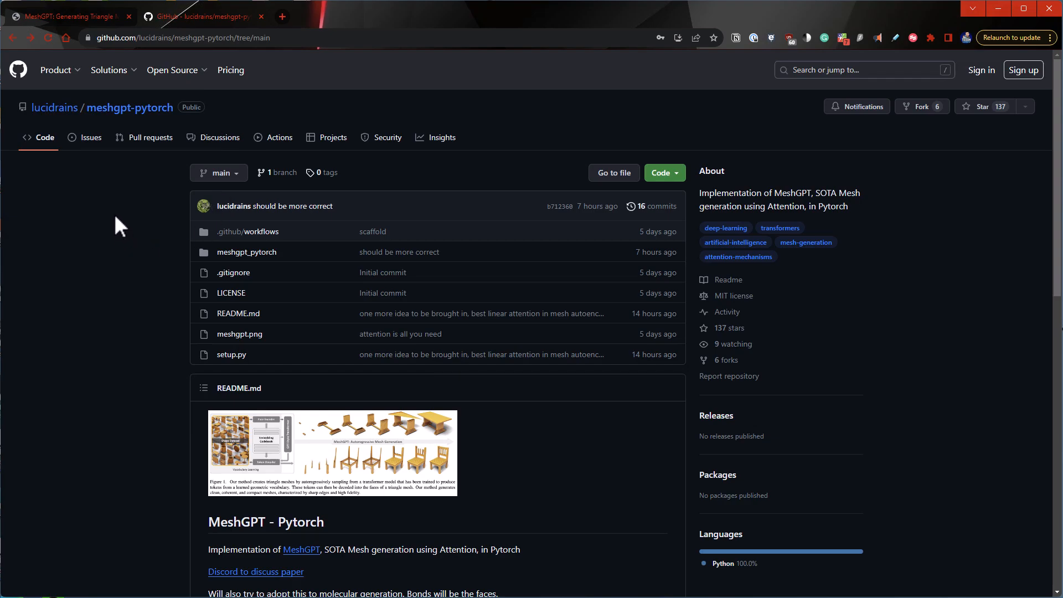
mouse_move(120, 292)
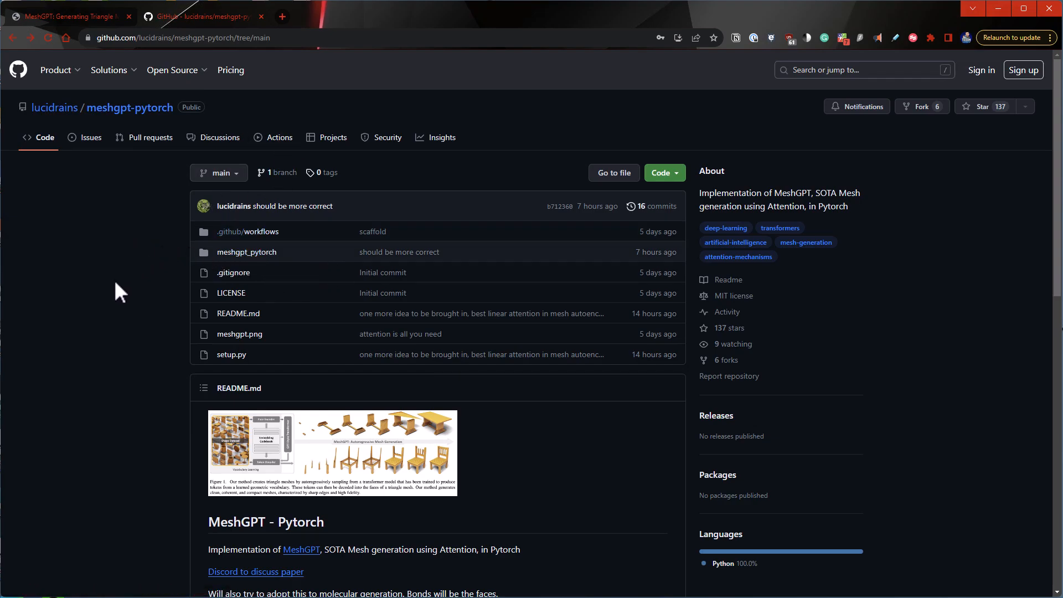
mouse_move(117, 325)
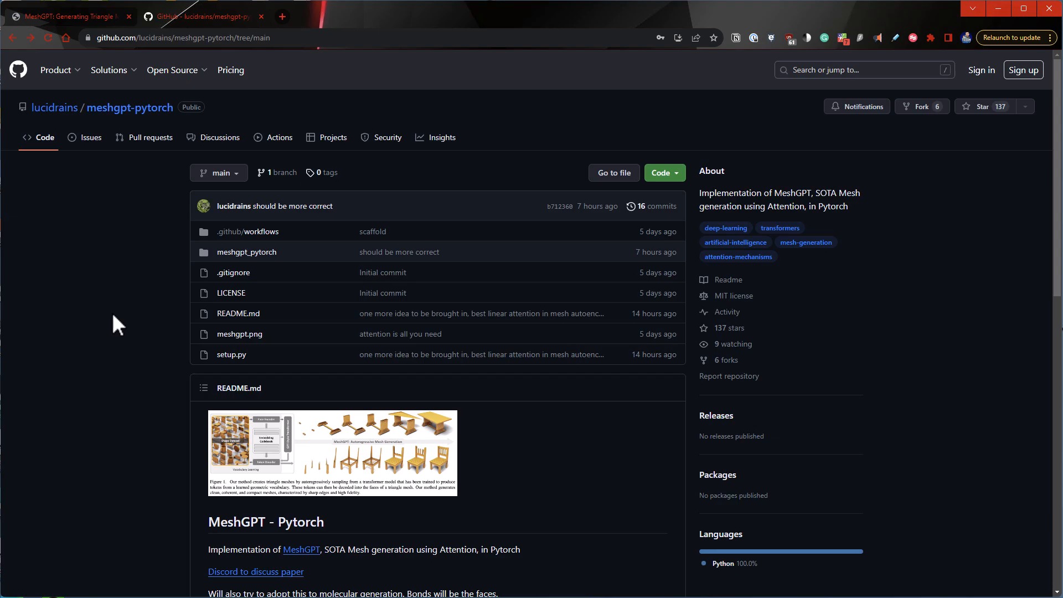
mouse_move(384, 360)
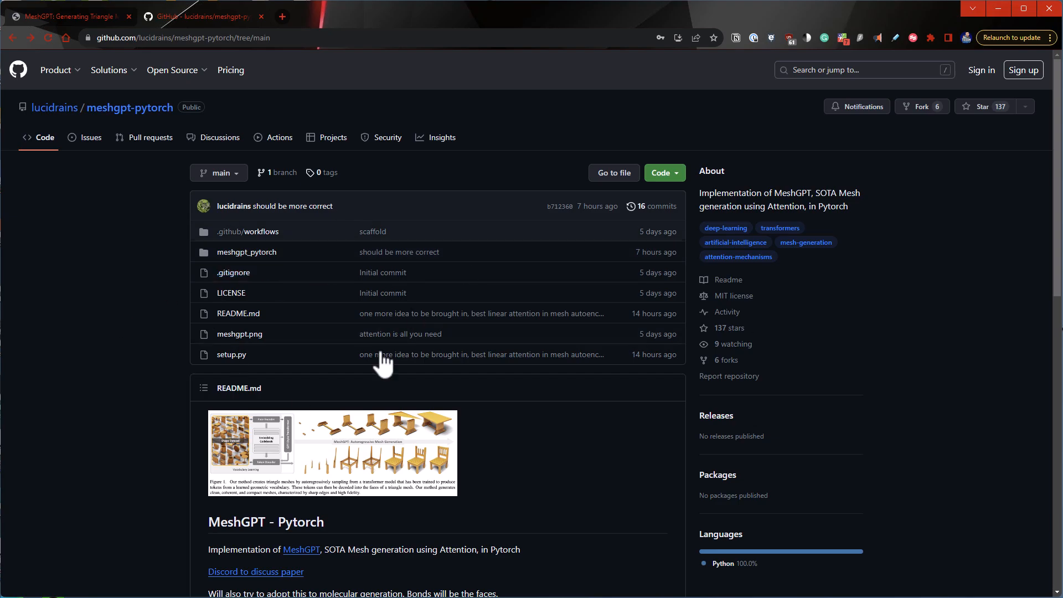
scroll(down, 3)
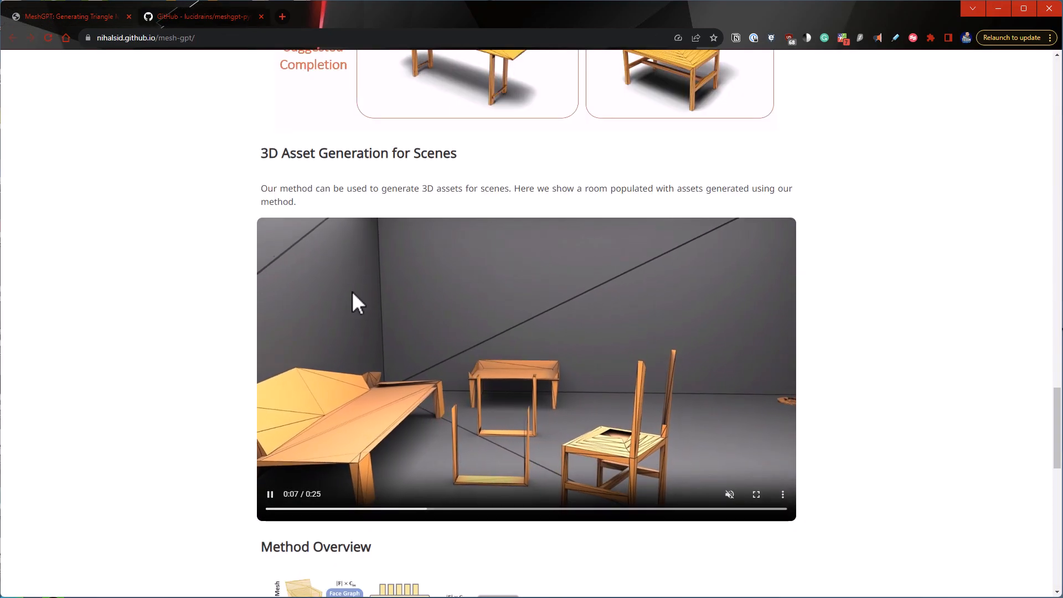
scroll(up, 3)
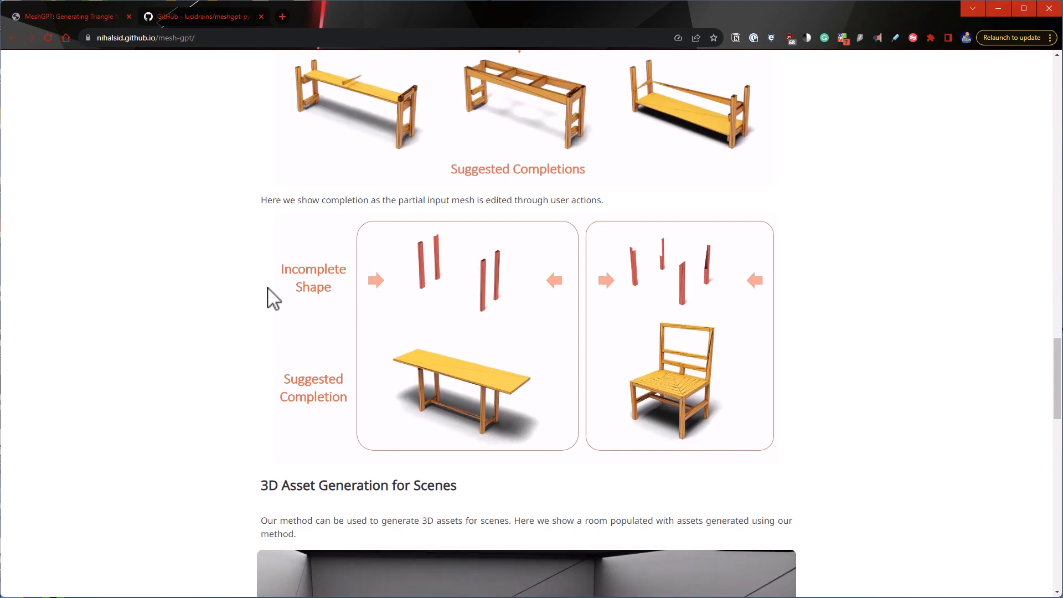
scroll(up, 3)
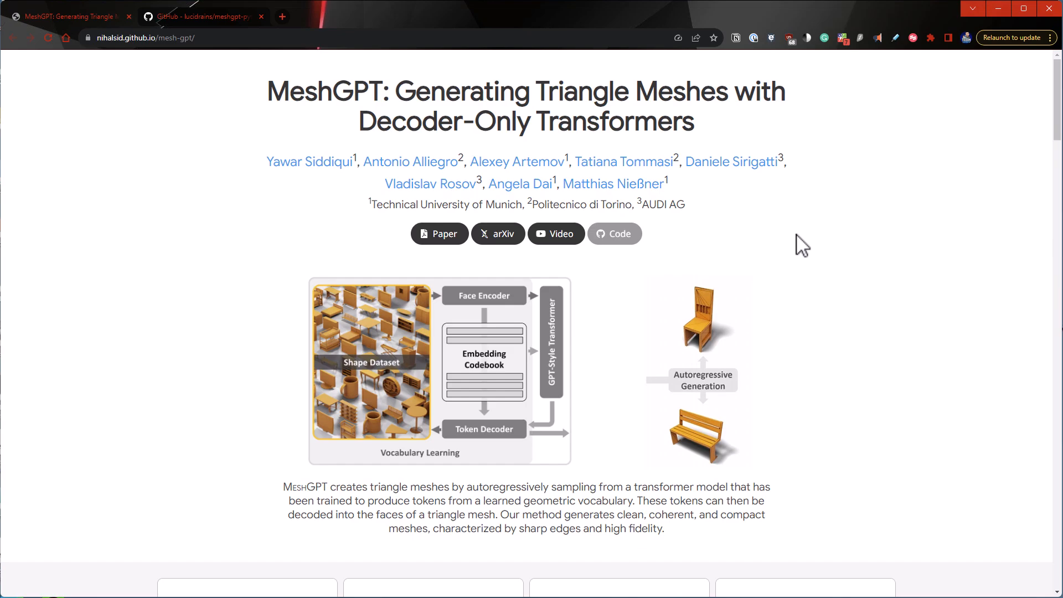
mouse_move(241, 217)
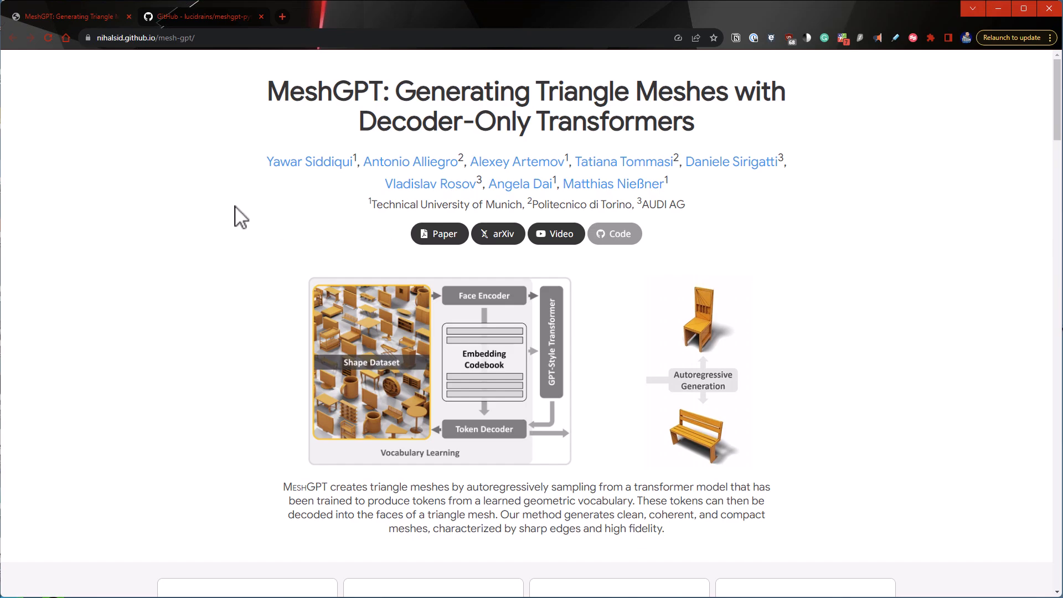
scroll(down, 3)
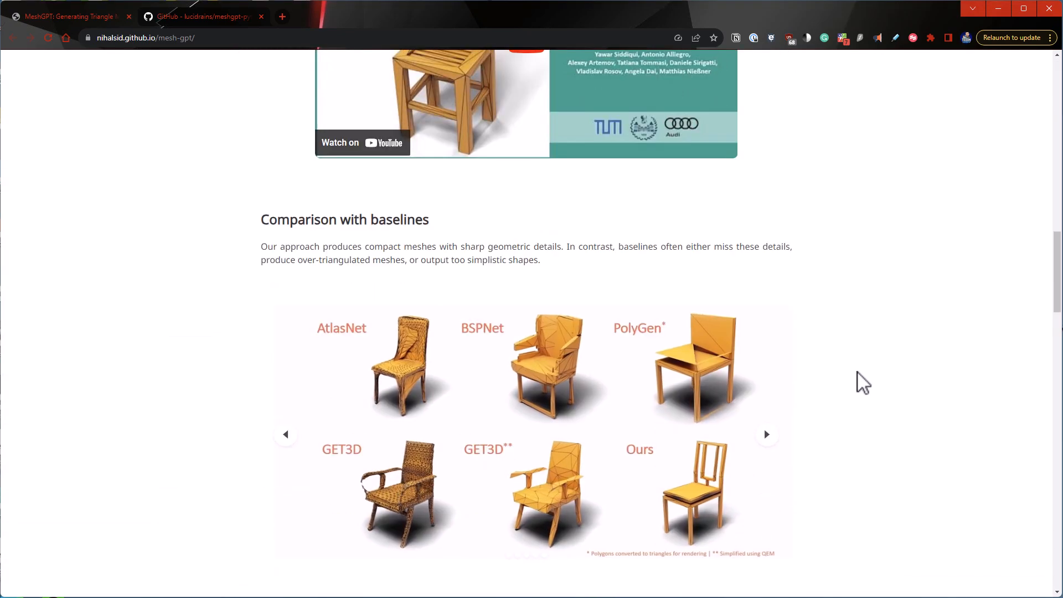
scroll(down, 3)
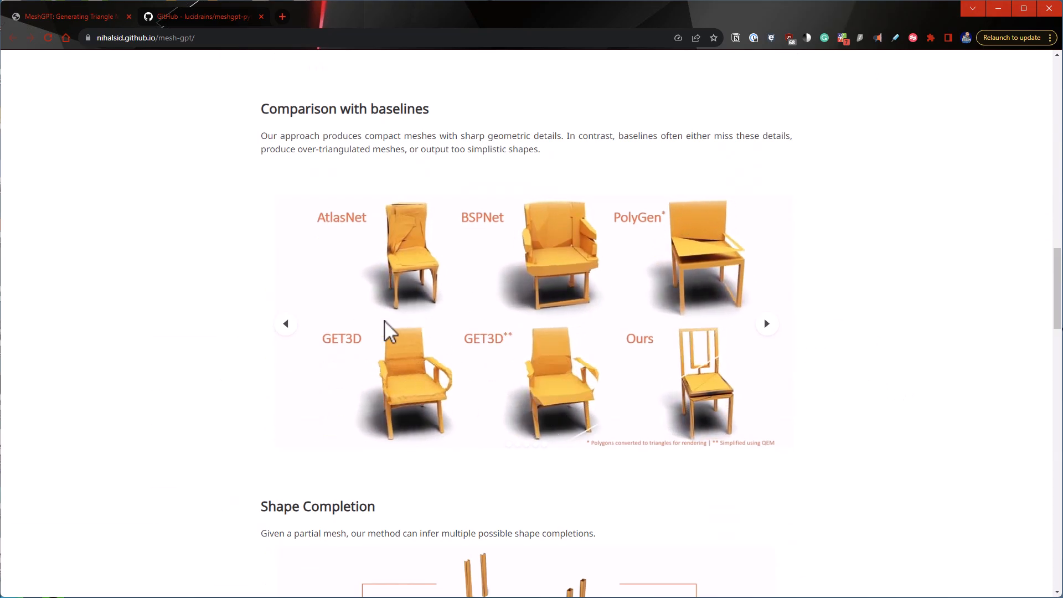